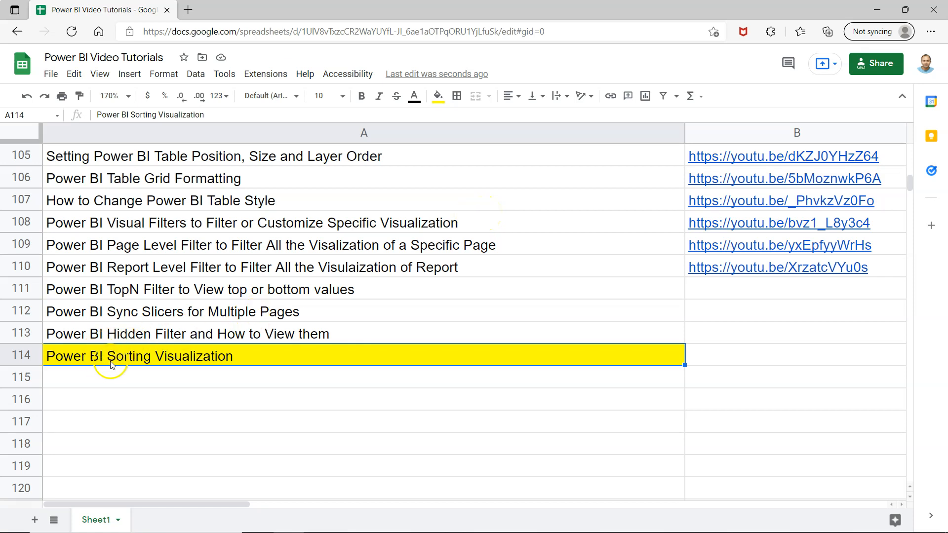
mouse_move(168, 367)
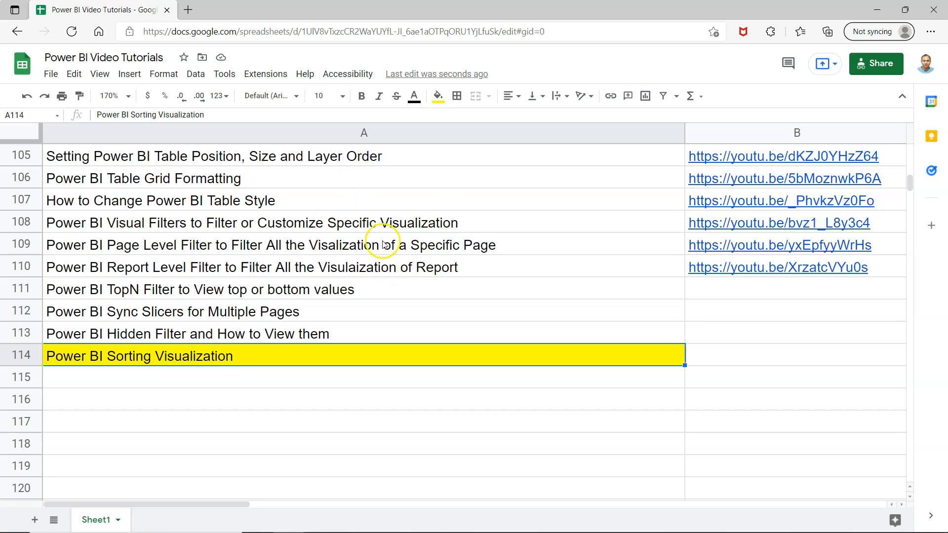
mouse_move(779, 327)
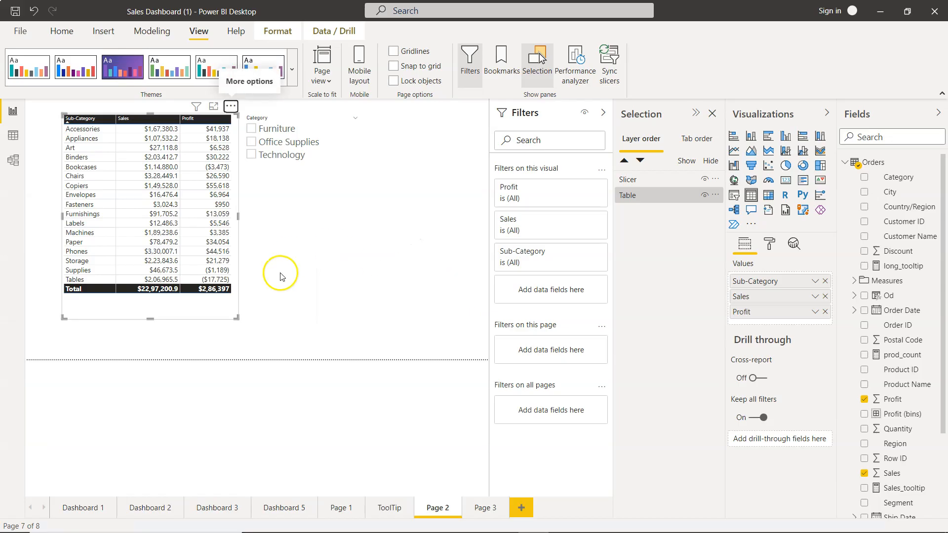
mouse_move(333, 265)
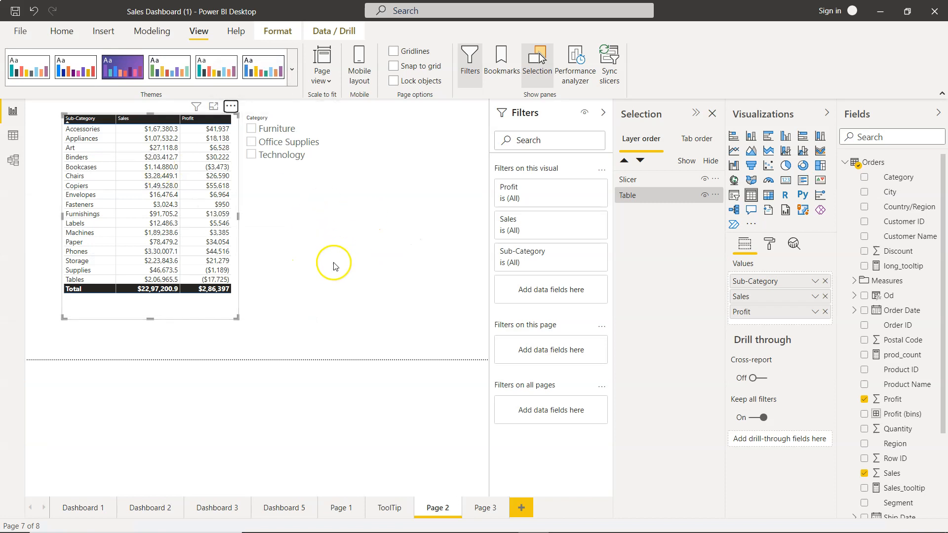
mouse_move(331, 254)
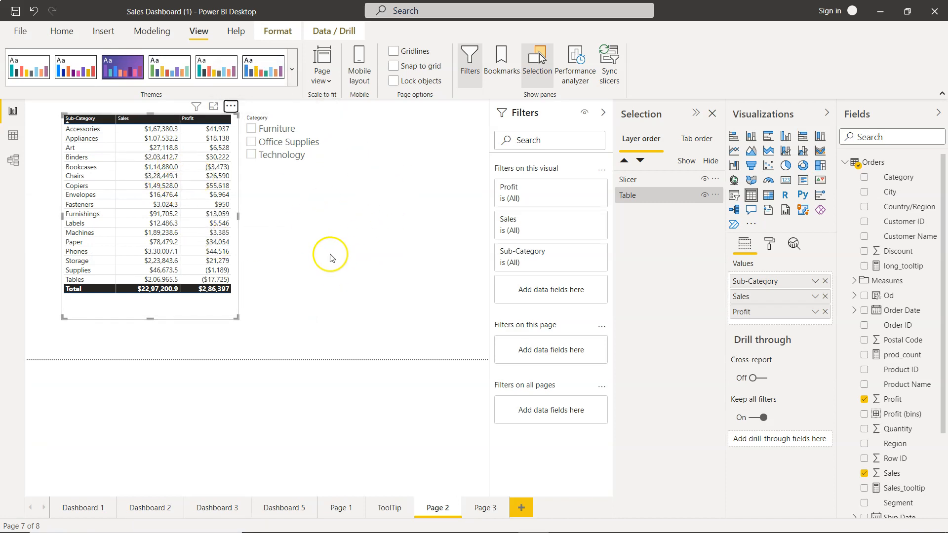
- Move the Category slicer right and enlarge the Sub-Category sales and profit table
left_click(294, 211)
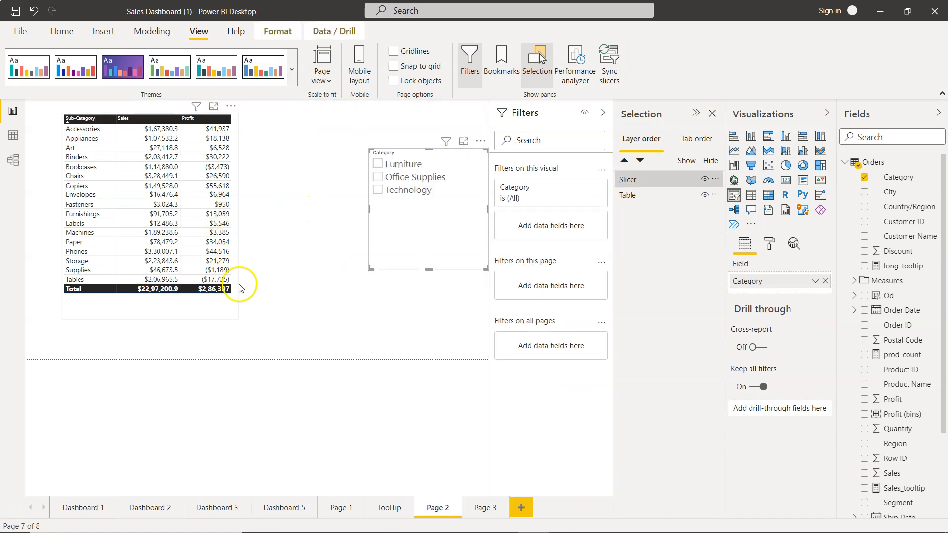
left_click(152, 205)
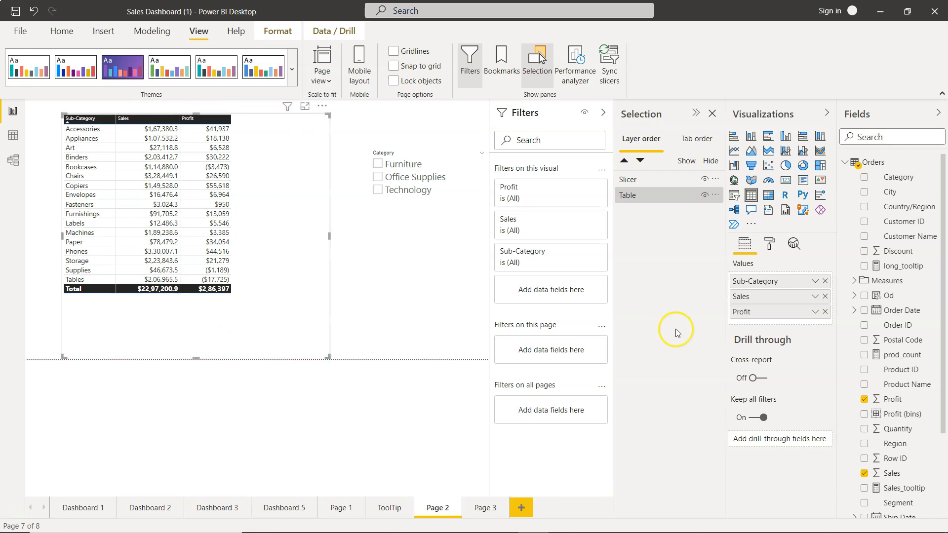
mouse_move(205, 179)
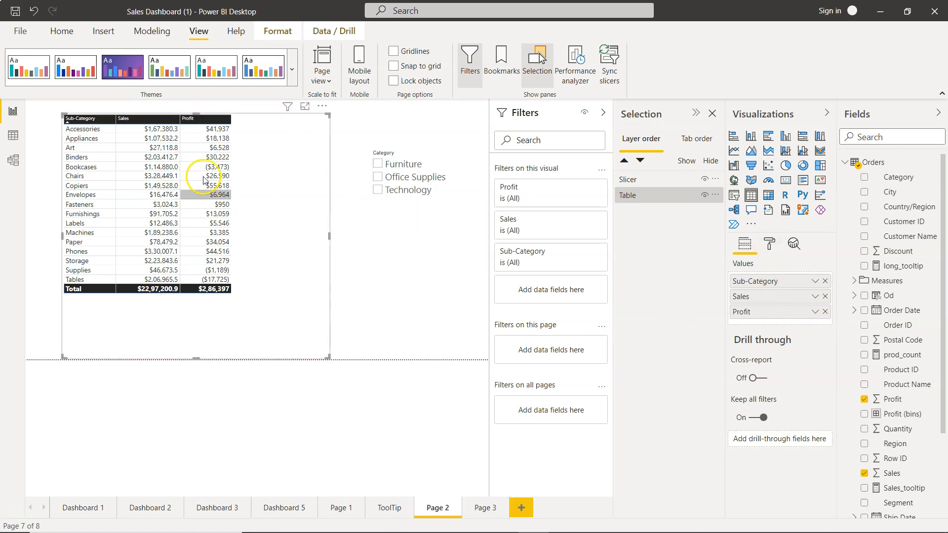
- Raise the table's Values text size from 14 to 18 pt in the Format pane
left_click(770, 244)
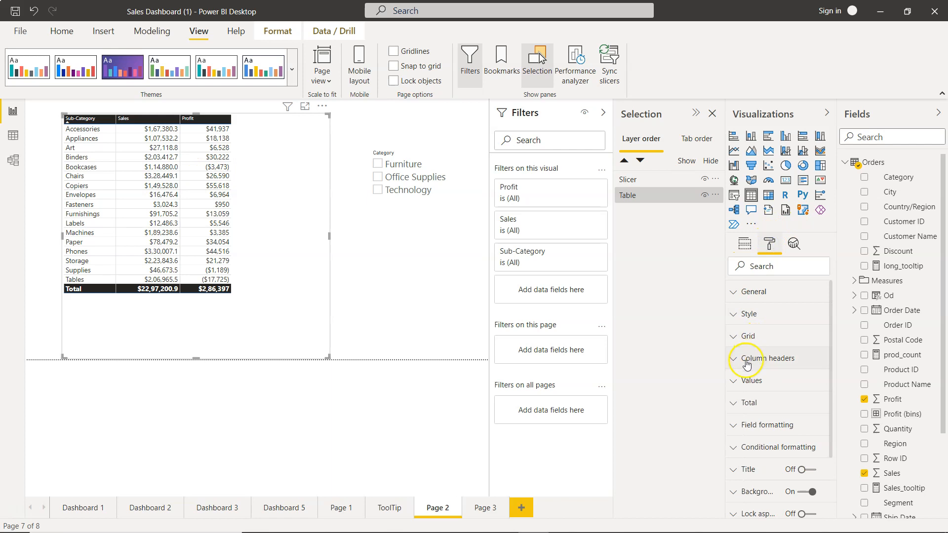
left_click(752, 380)
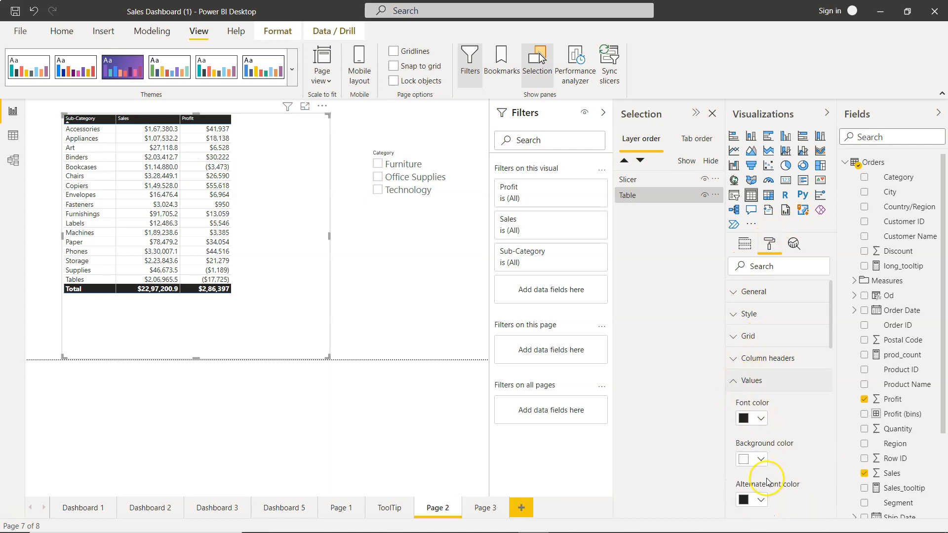
scroll("down", 3)
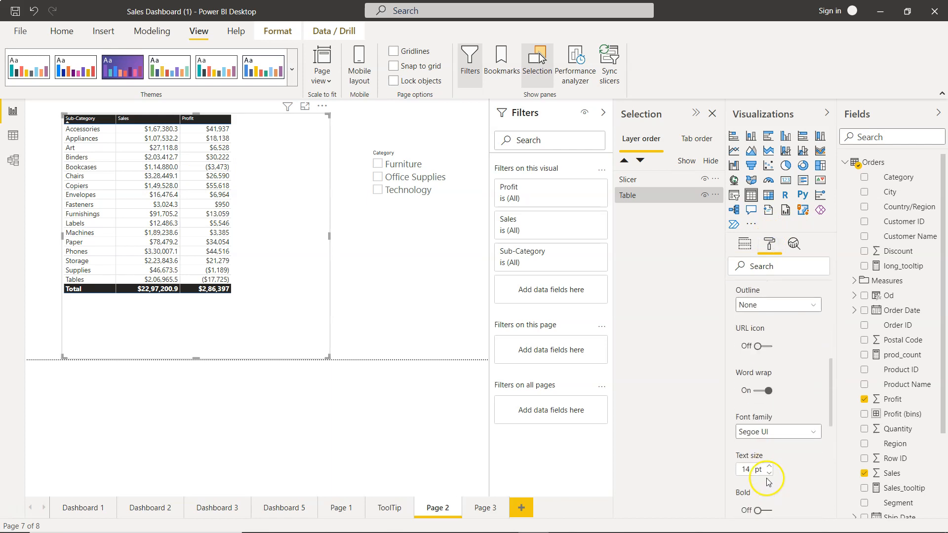
left_click(770, 467)
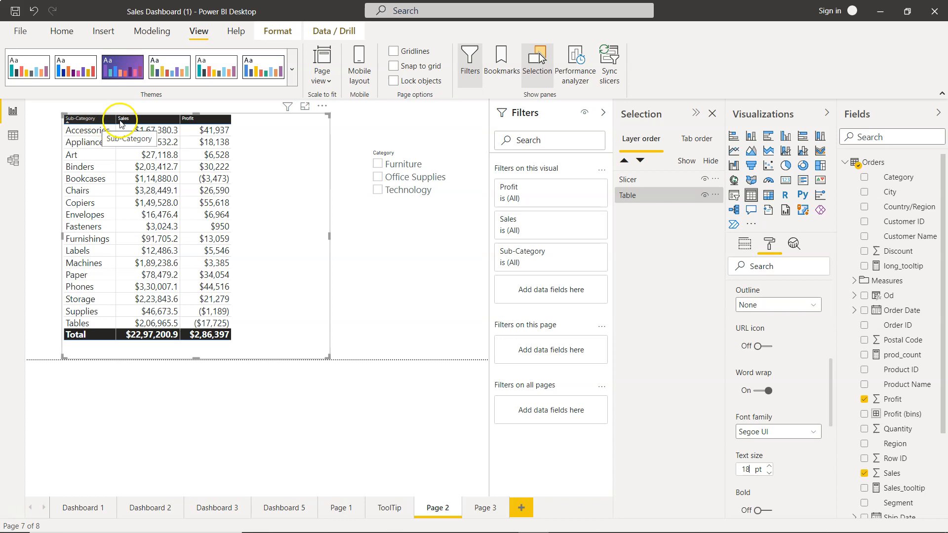
mouse_move(157, 302)
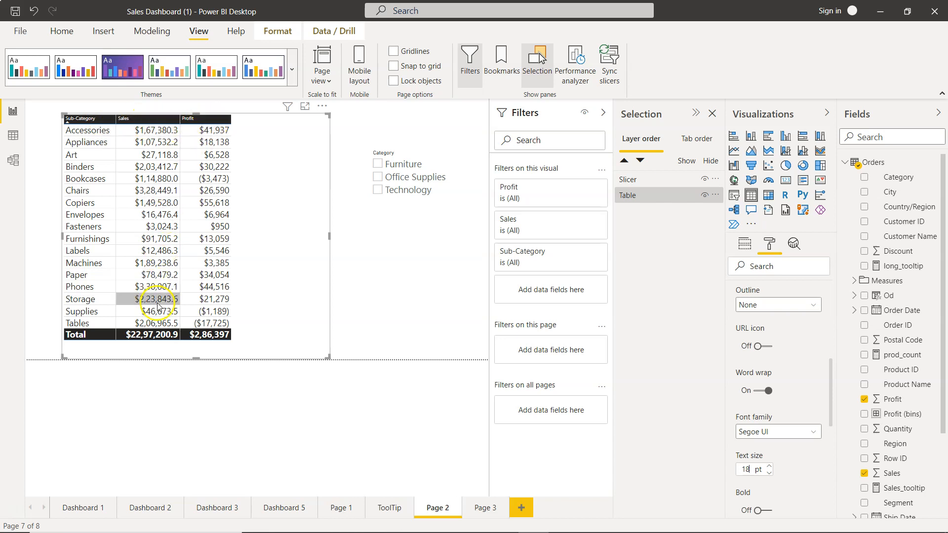
mouse_move(237, 168)
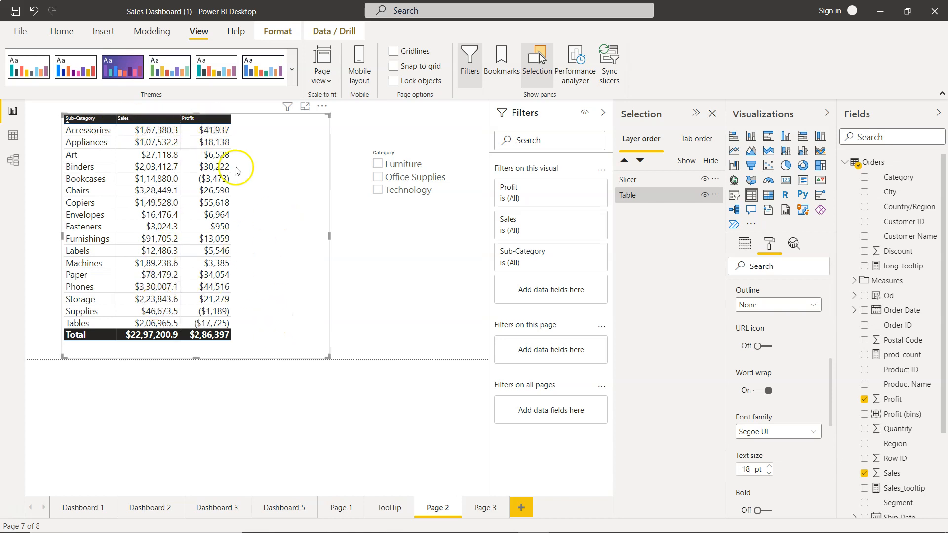
mouse_move(79, 118)
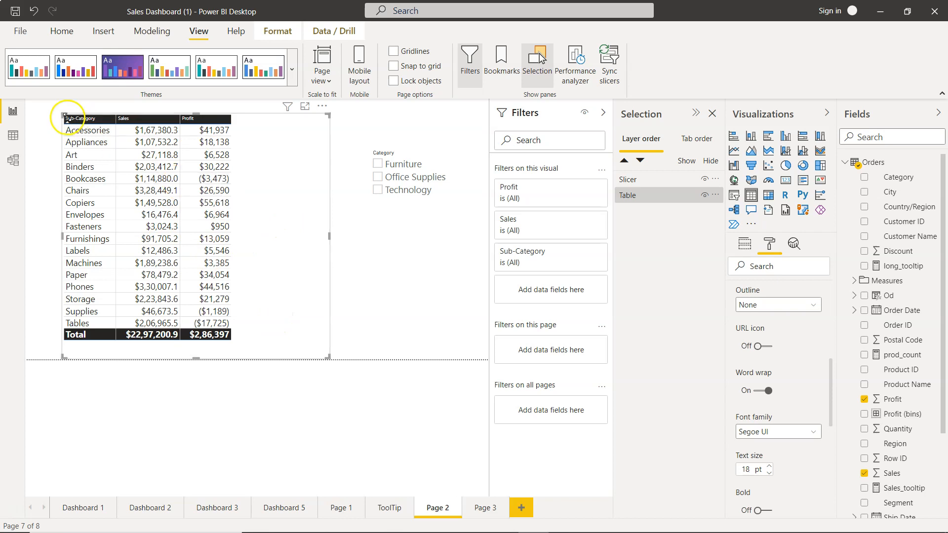
- Try Sub-Category and Sales sorts, then leave the table sorted by Profit ascending
left_click(208, 178)
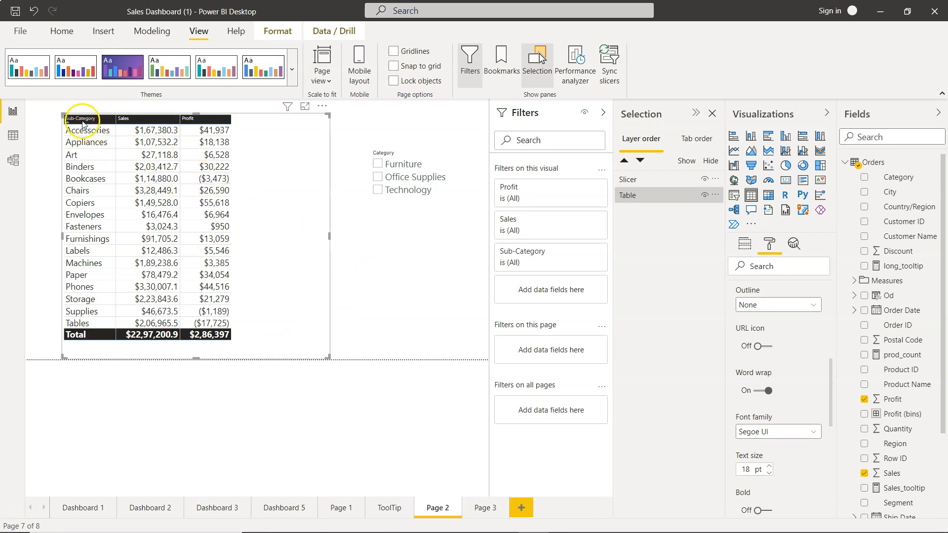
left_click(81, 119)
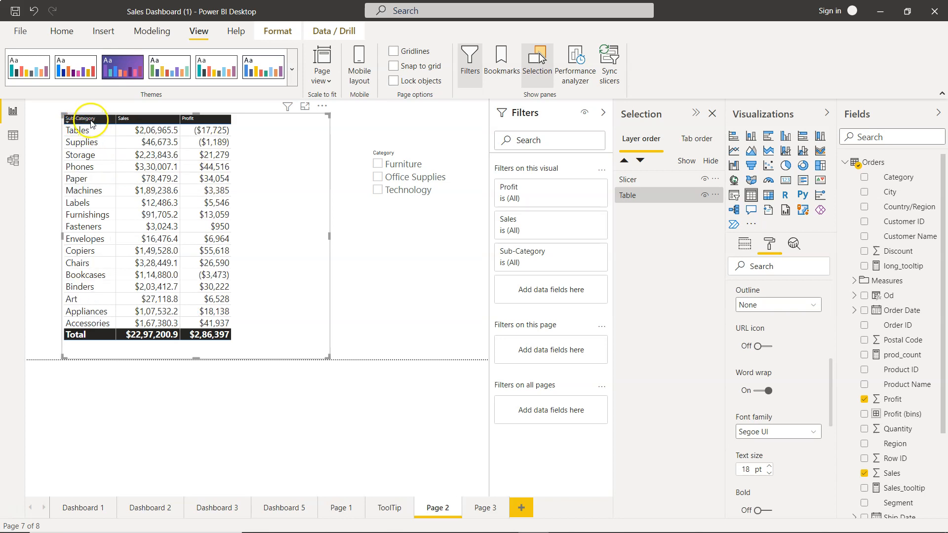
left_click(79, 119)
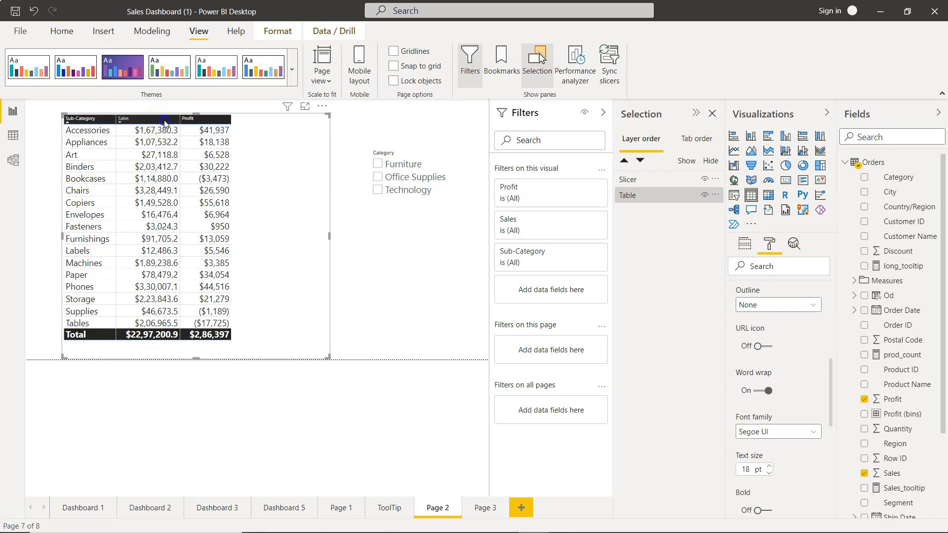
left_click(125, 118)
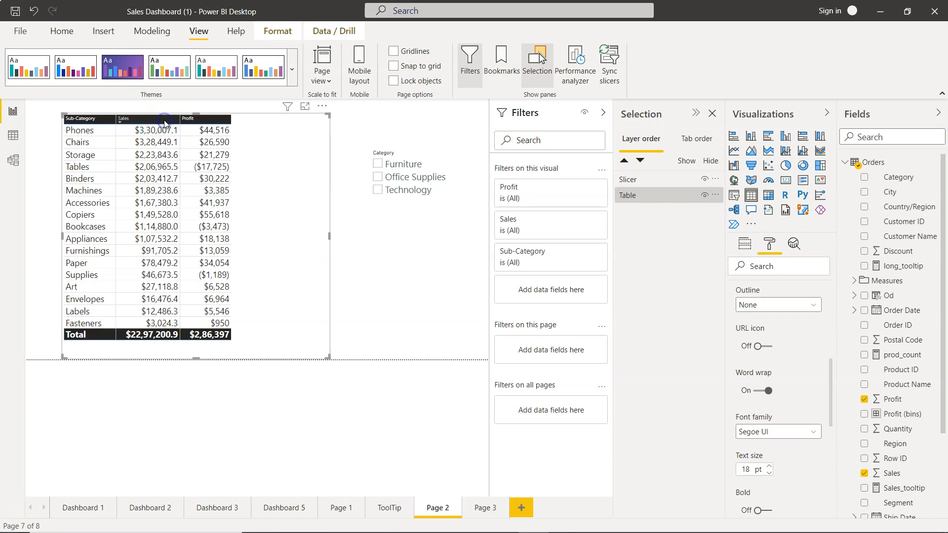
left_click(125, 118)
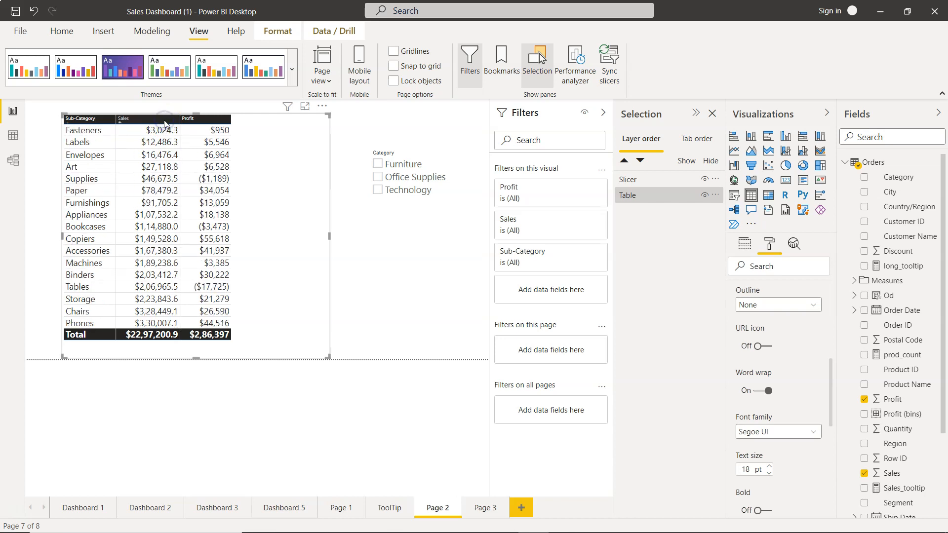
left_click(124, 119)
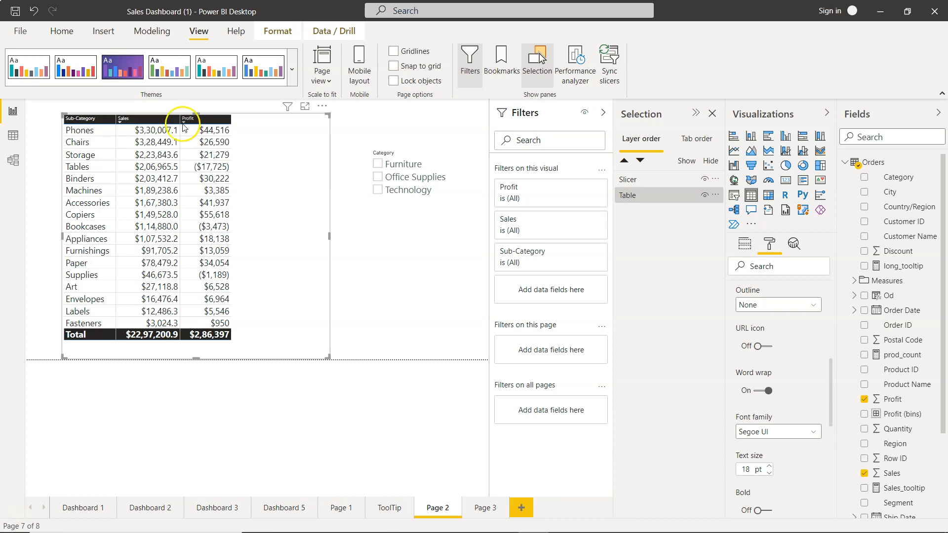
left_click(187, 118)
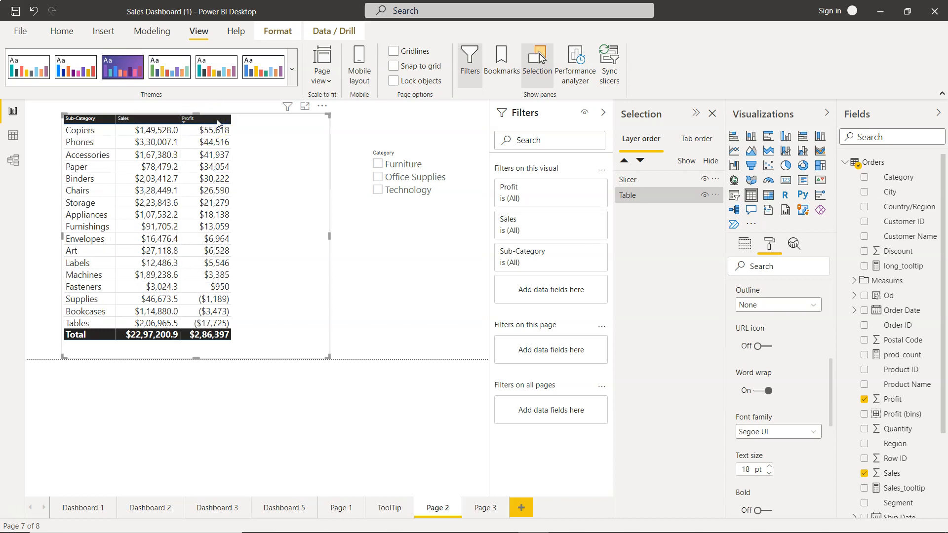
left_click(187, 118)
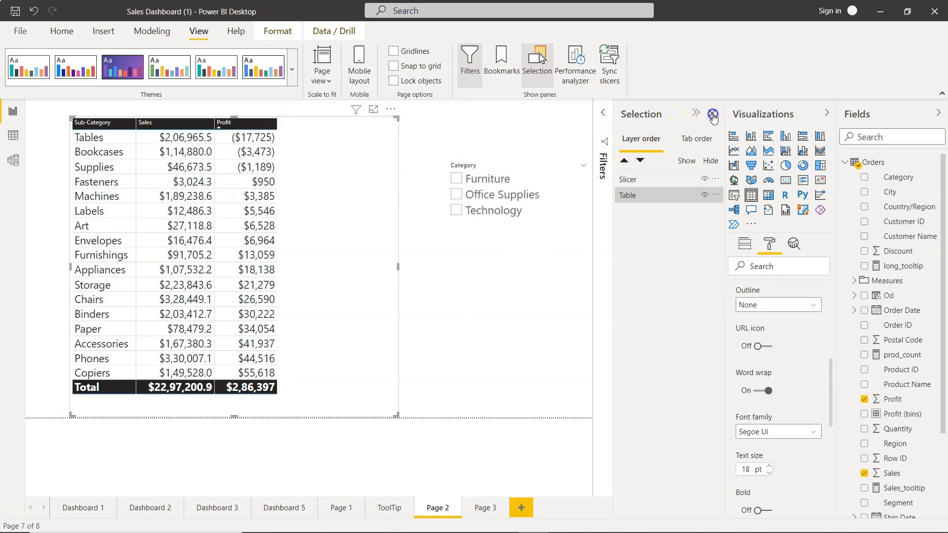
- Close the Selection pane and delete the Category slicer from Page 2
left_click(713, 115)
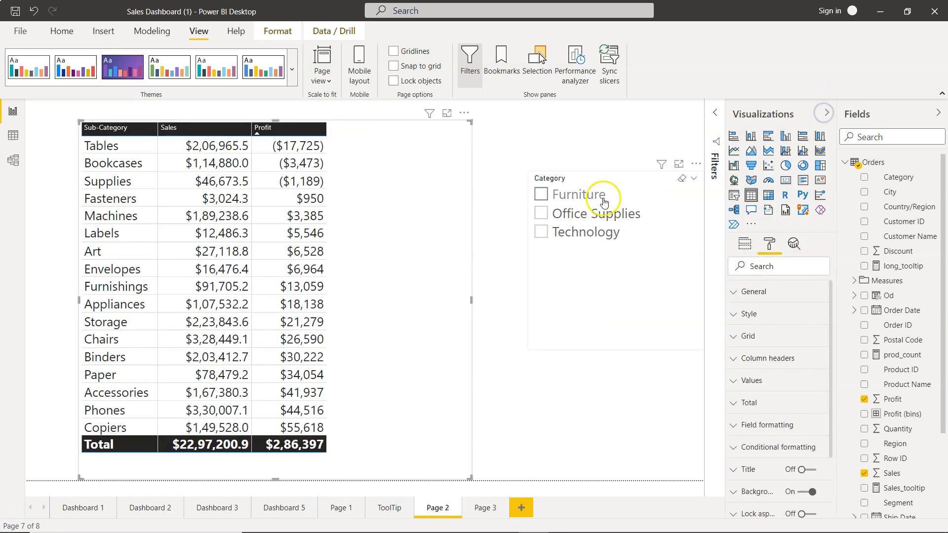
left_click(614, 302)
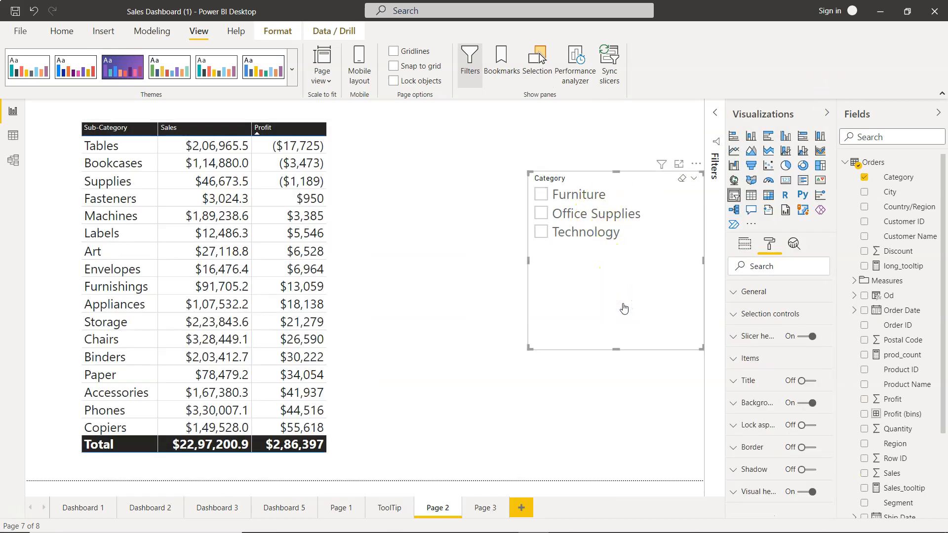
left_click(770, 243)
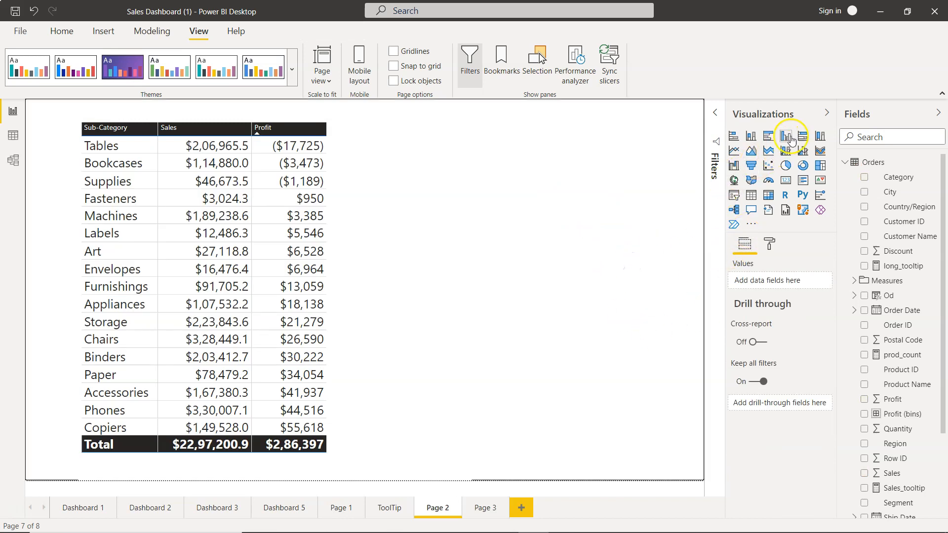
- Add a clustered column chart with Sub-Category on the axis and Sales as values
left_click(786, 135)
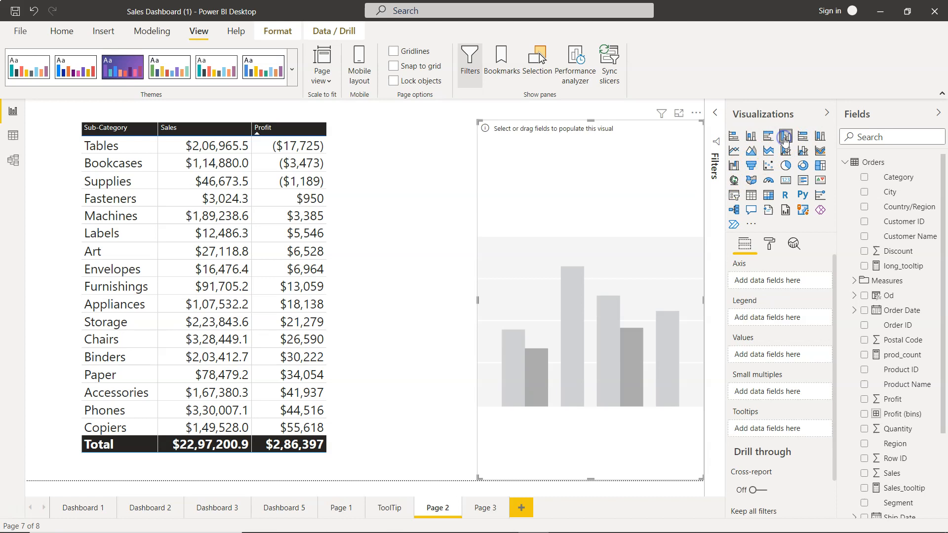
mouse_move(863, 225)
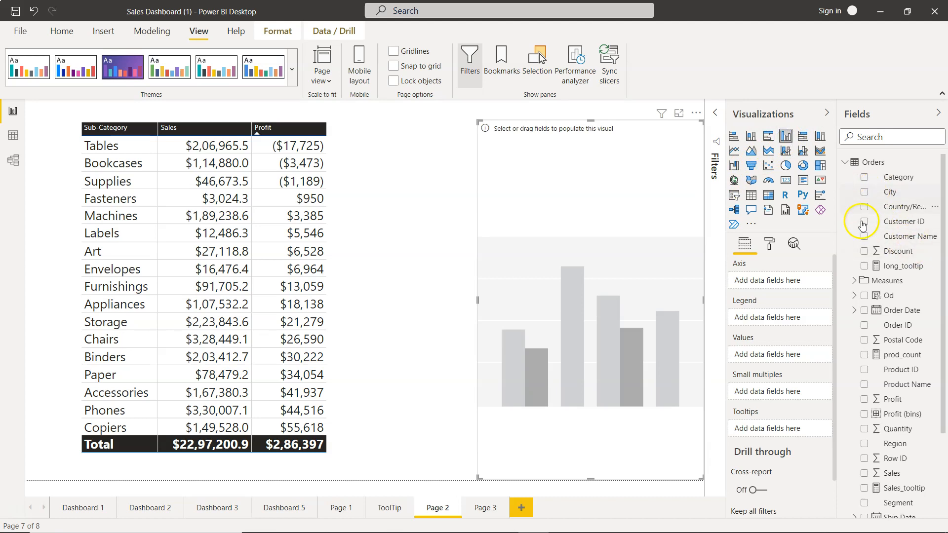
scroll("down", 3)
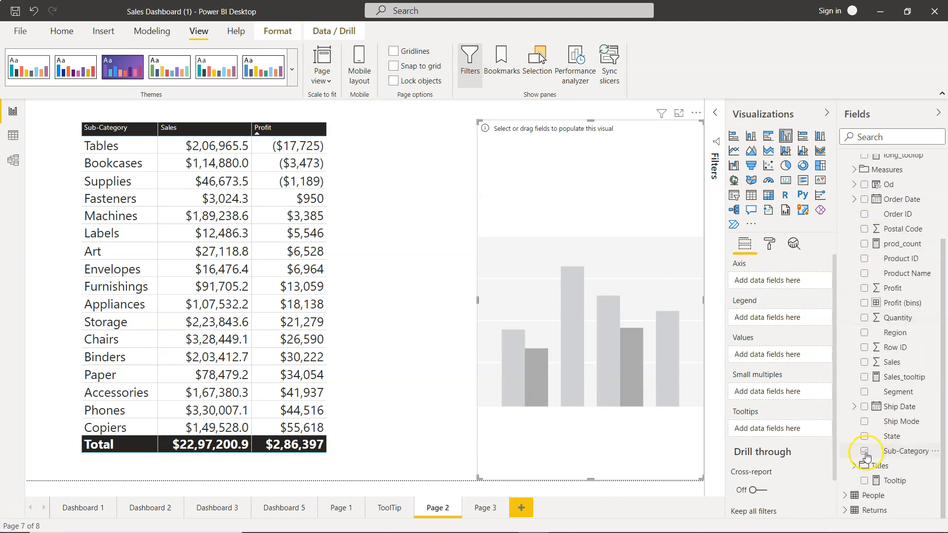
left_click(865, 451)
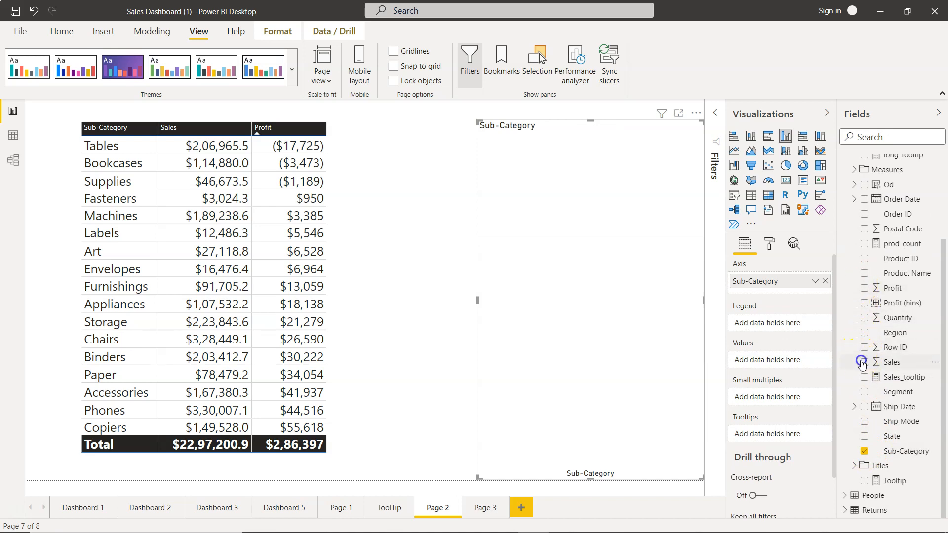
left_click(865, 362)
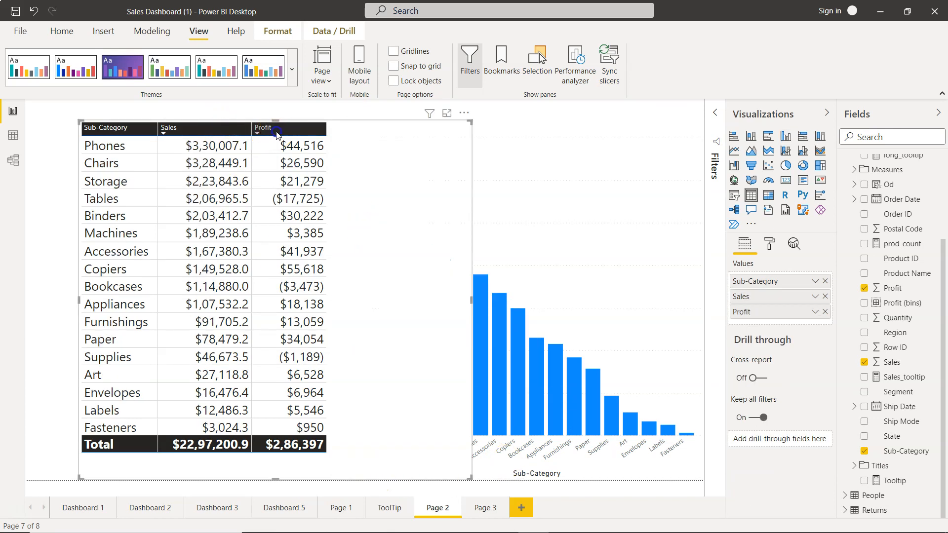
- Re-sort the table by Profit, highest first
left_click(263, 131)
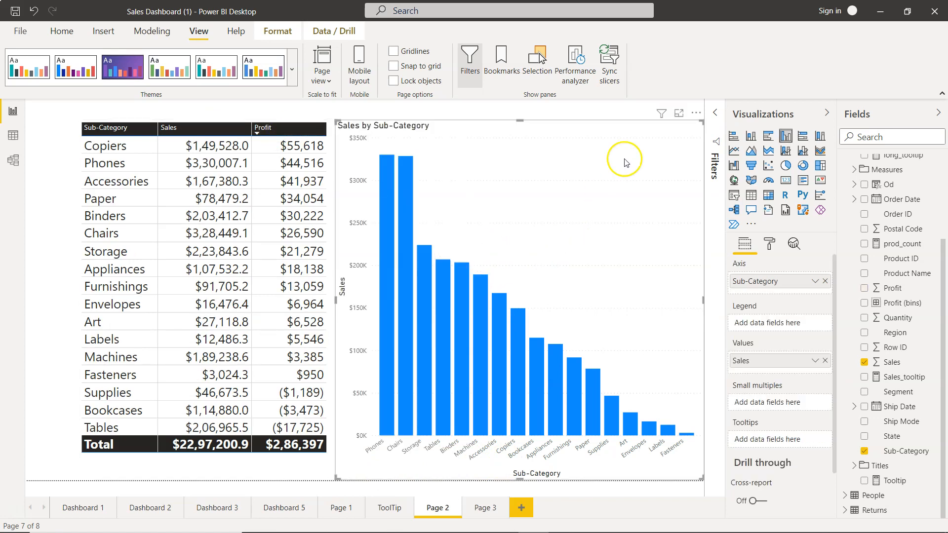
mouse_move(696, 113)
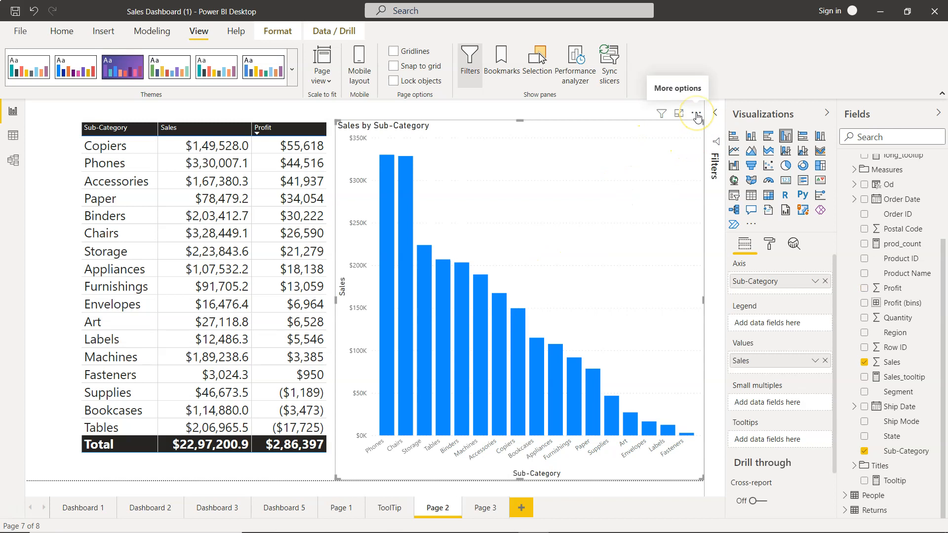
left_click(696, 114)
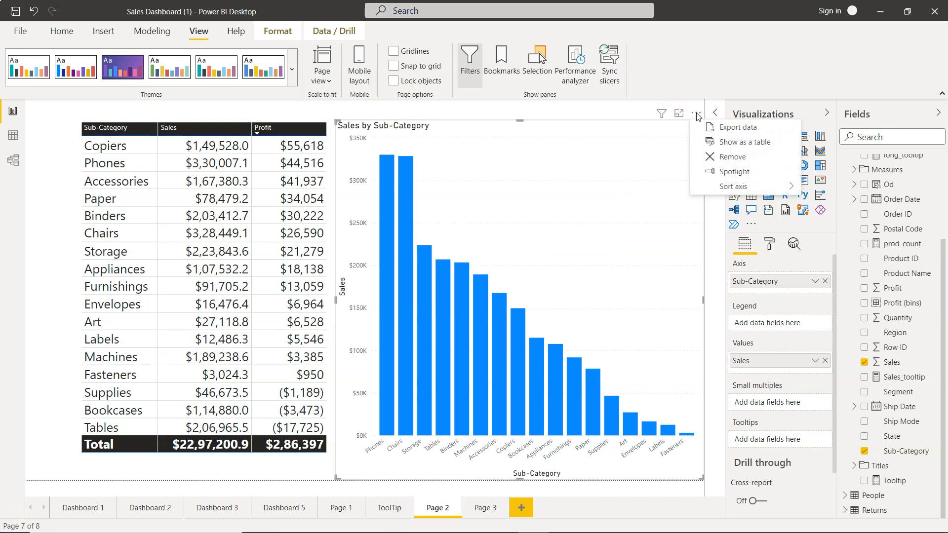
- Sort the chart's columns by Sales ascending, Fasteners up to Phones
left_click(734, 187)
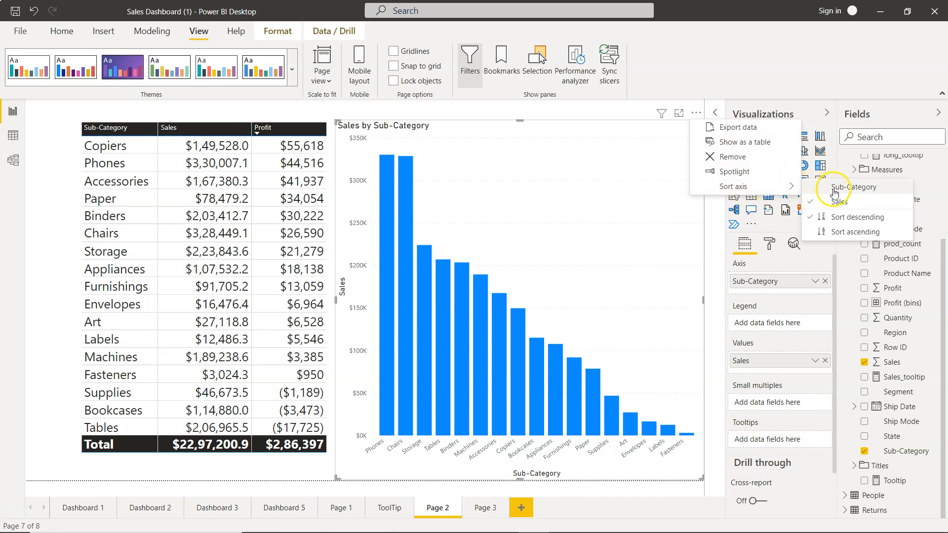
mouse_move(840, 201)
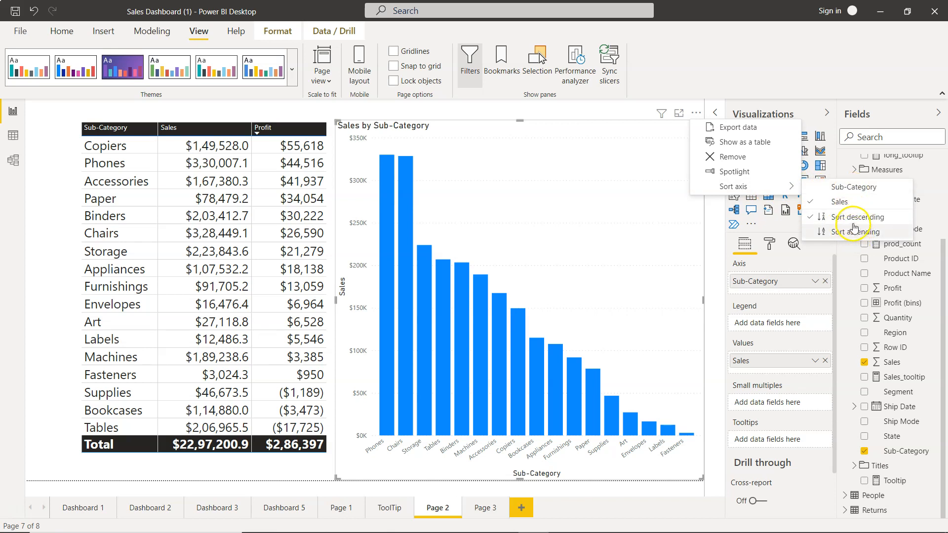
mouse_move(838, 202)
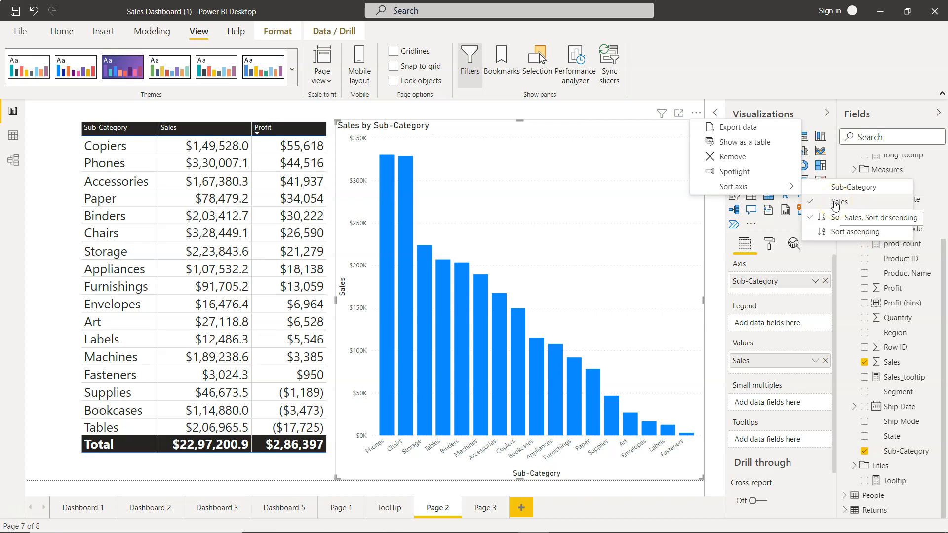
mouse_move(869, 217)
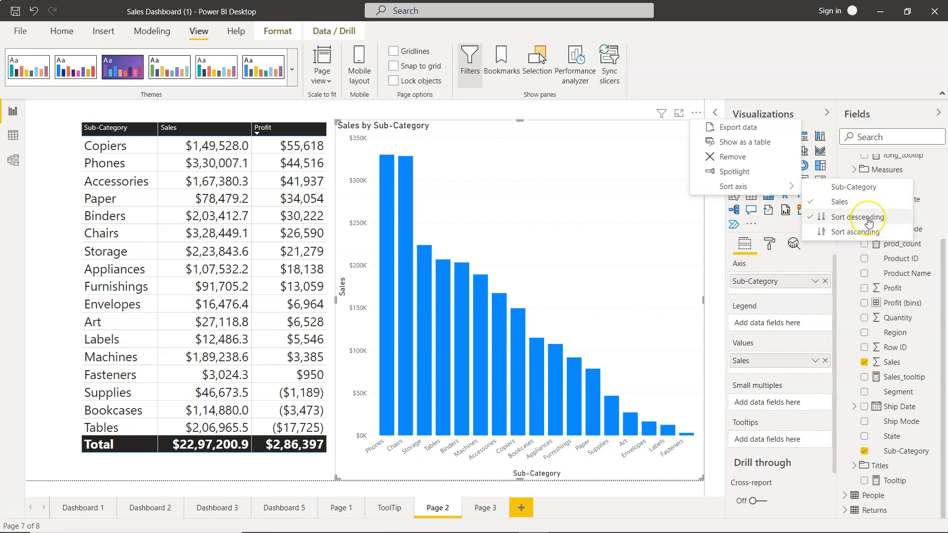
mouse_move(866, 236)
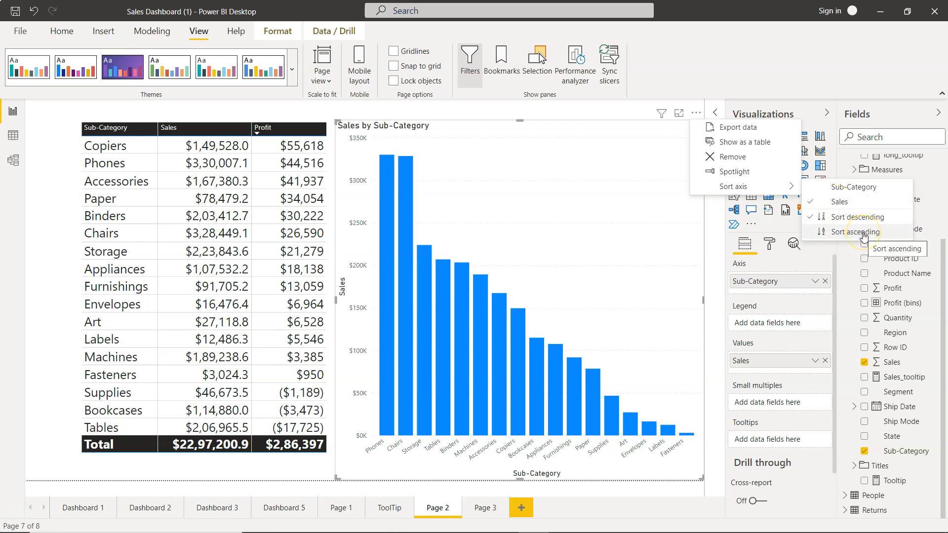
left_click(852, 231)
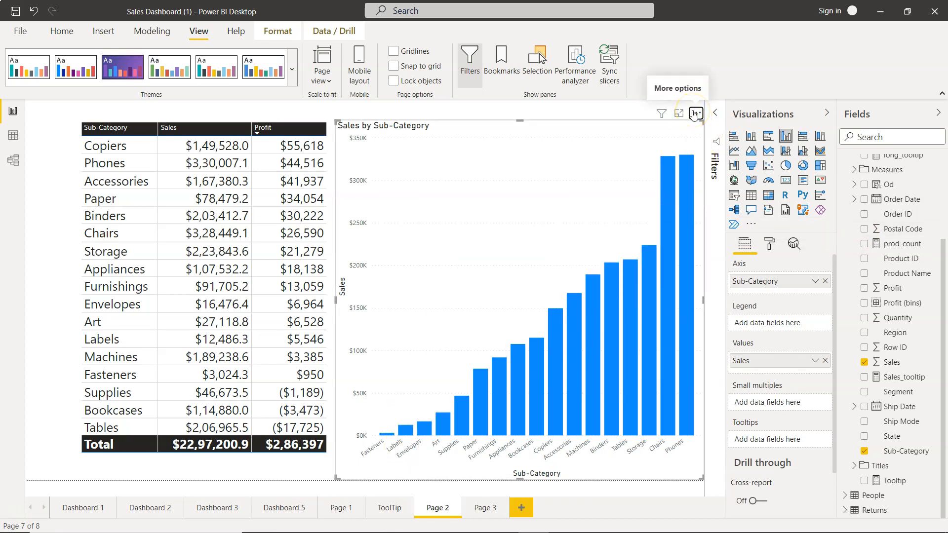
- Order the chart's columns alphabetically by Sub-Category, Accessories through Tables
left_click(696, 112)
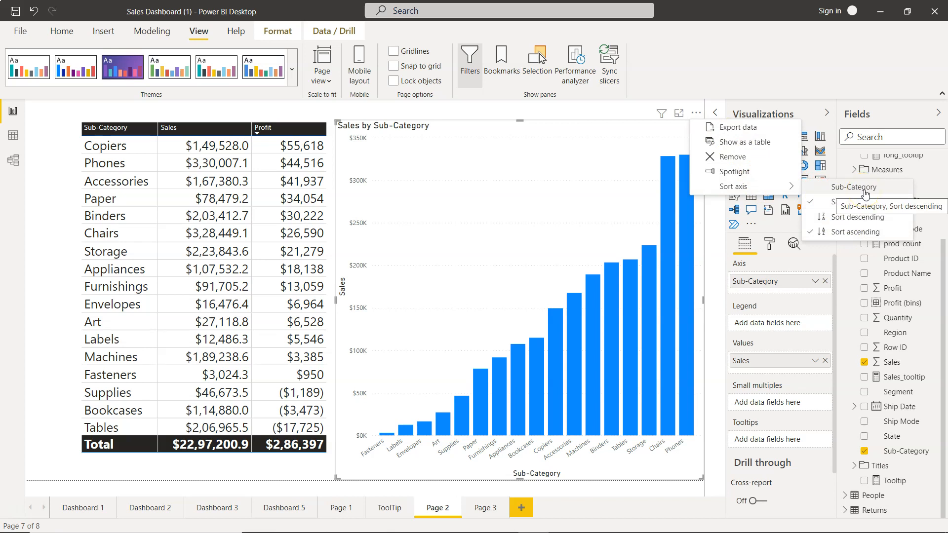
left_click(856, 231)
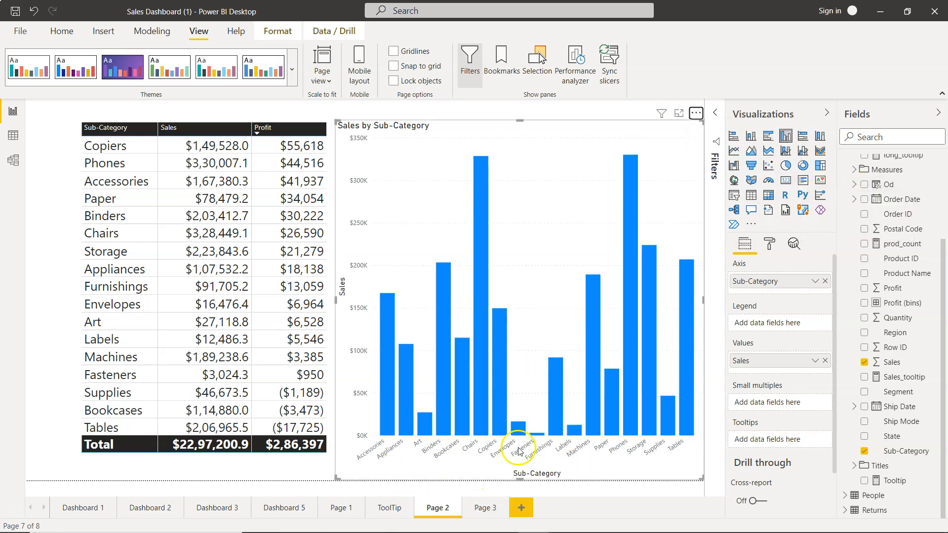
mouse_move(656, 441)
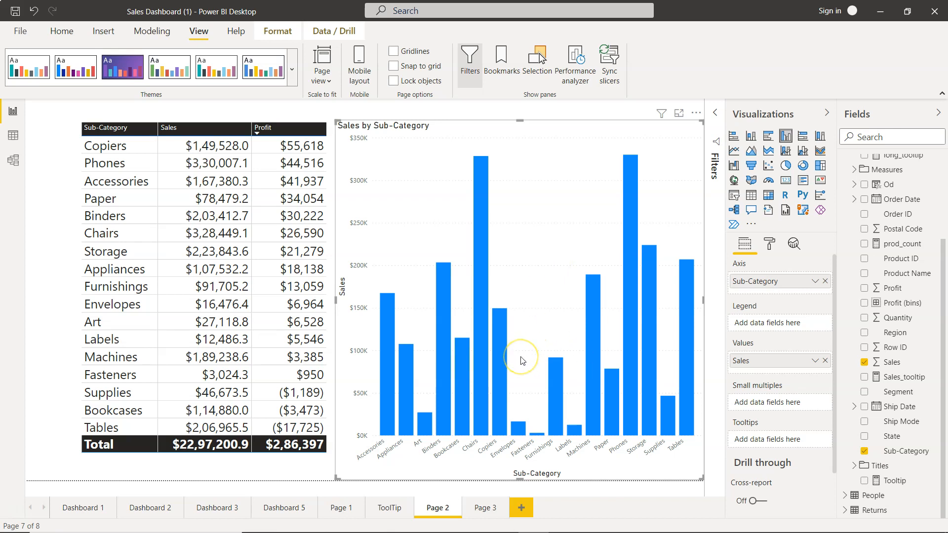
mouse_move(522, 361)
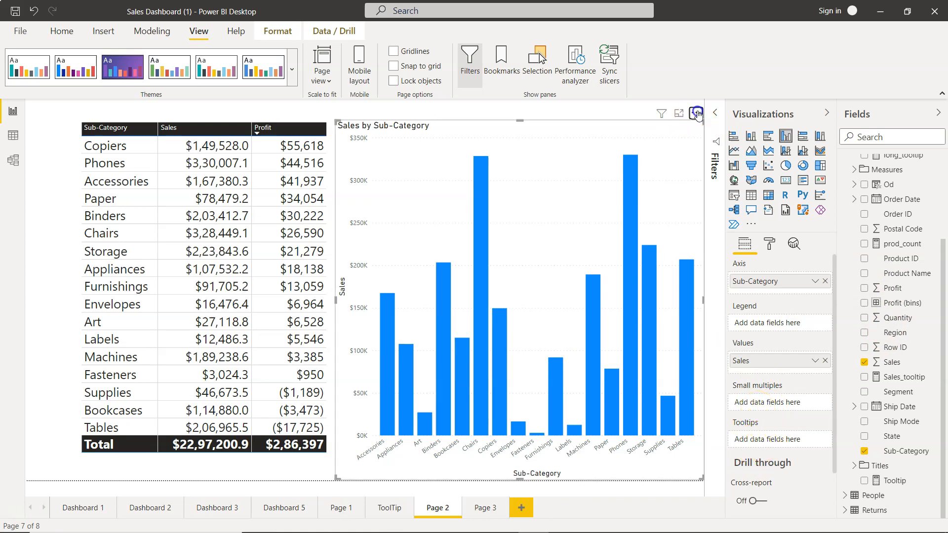
- Add Profit as a chart tooltip and sort the columns by Profit ascending, Tables to Copiers
left_click(697, 113)
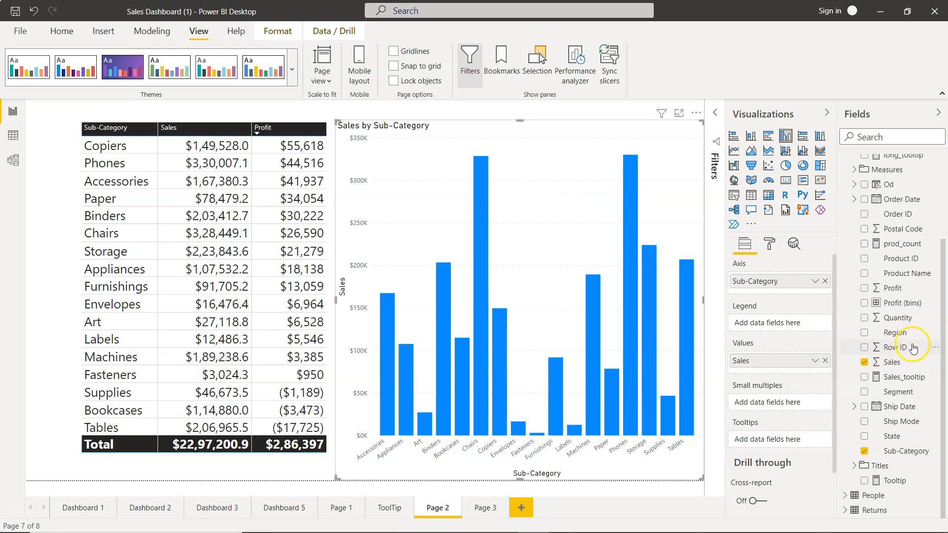
mouse_move(901, 333)
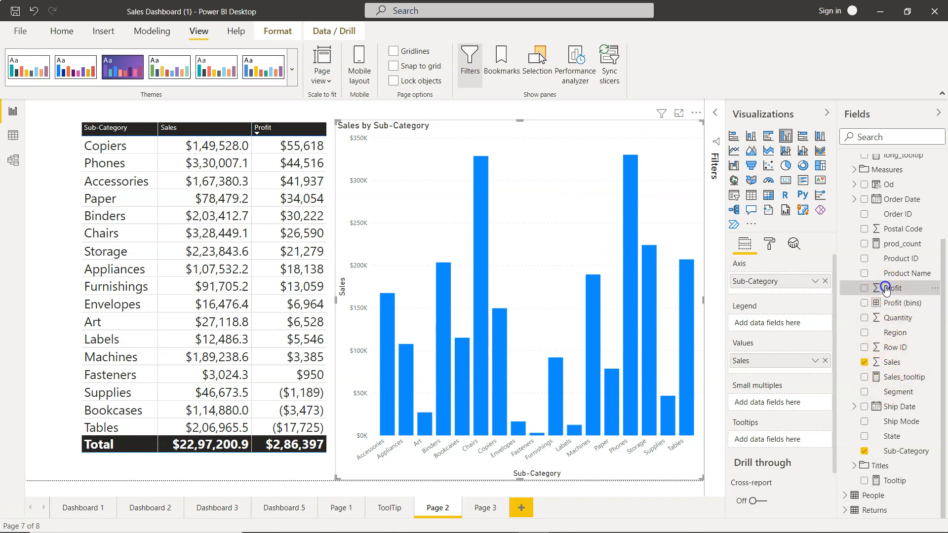
left_click(865, 288)
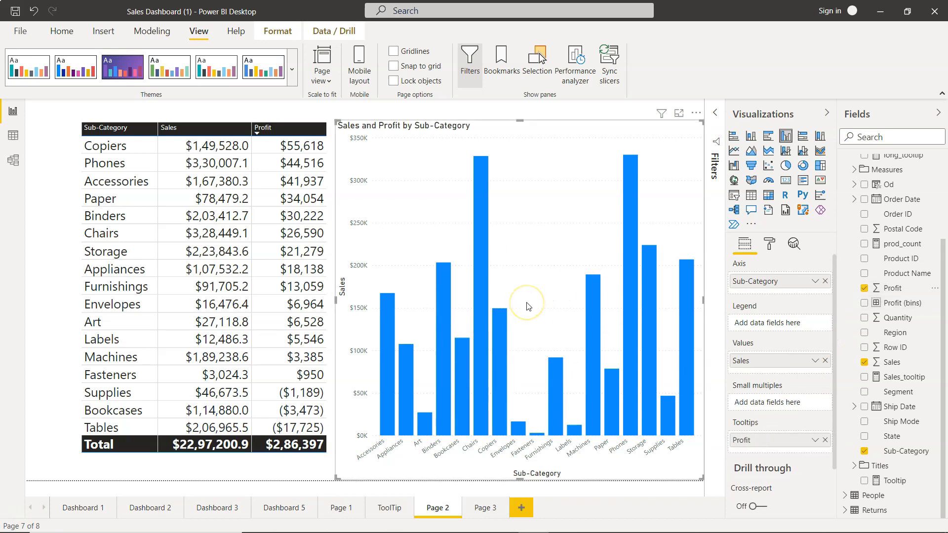
mouse_move(670, 134)
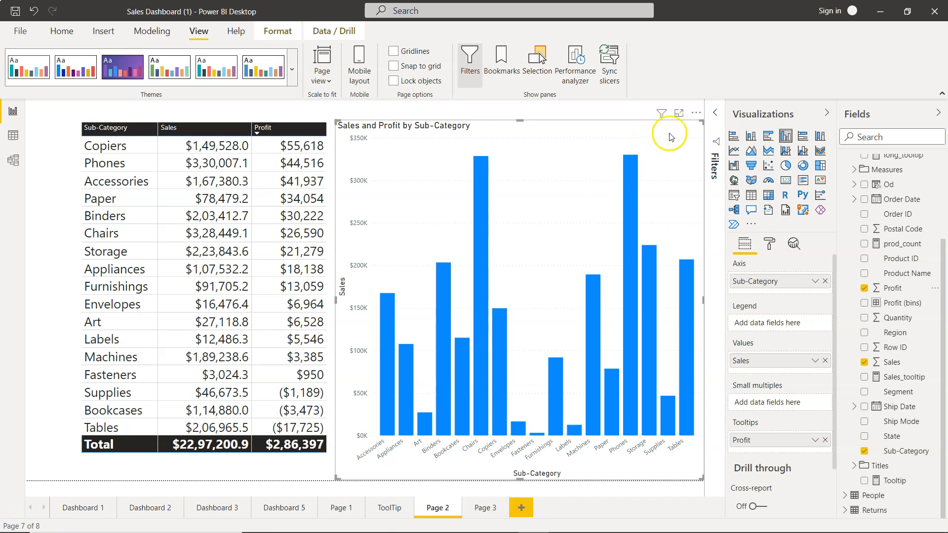
left_click(696, 112)
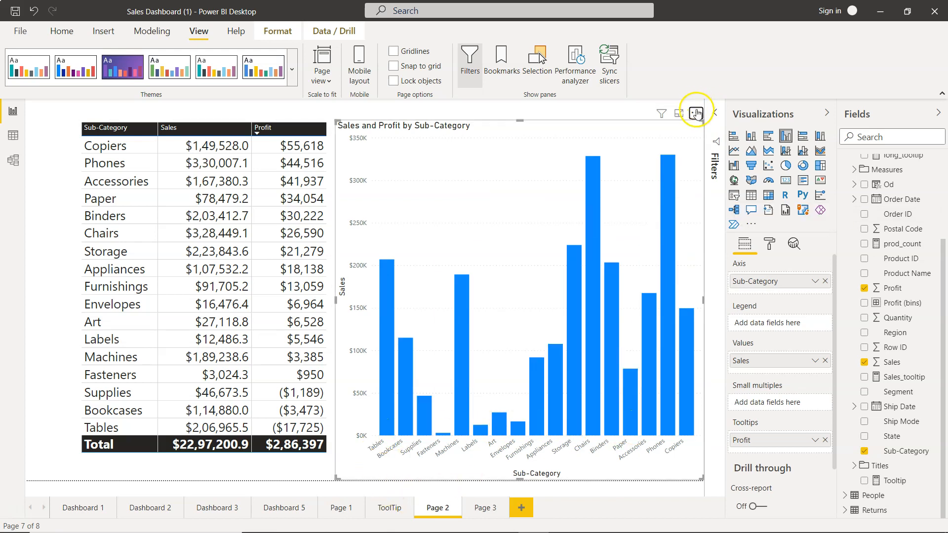
- Sort the chart's columns by Profit descending, Copiers down to Tables
left_click(697, 112)
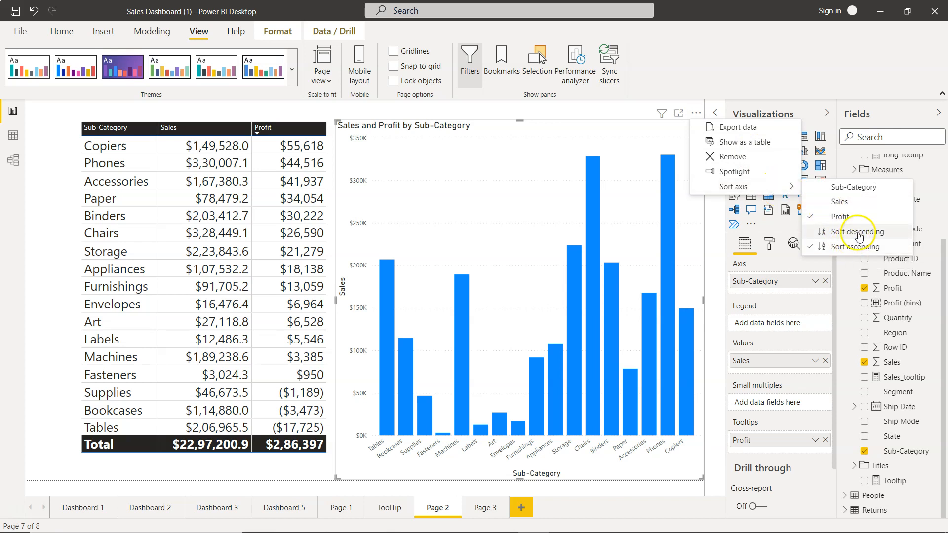
left_click(852, 246)
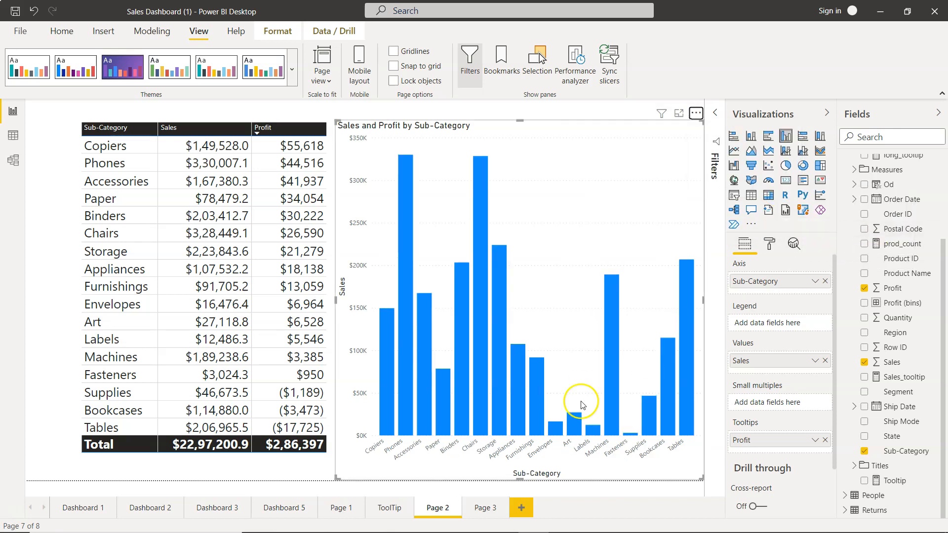
mouse_move(494, 406)
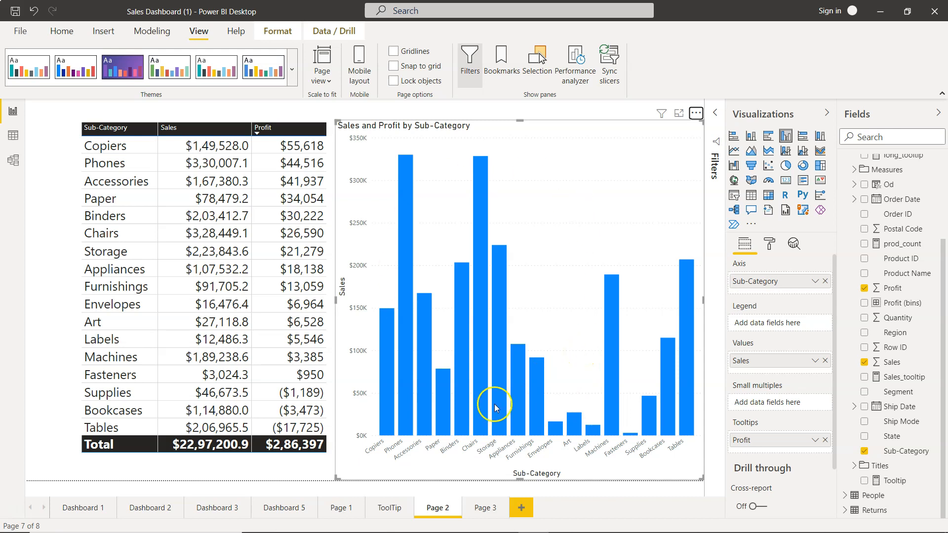
mouse_move(534, 320)
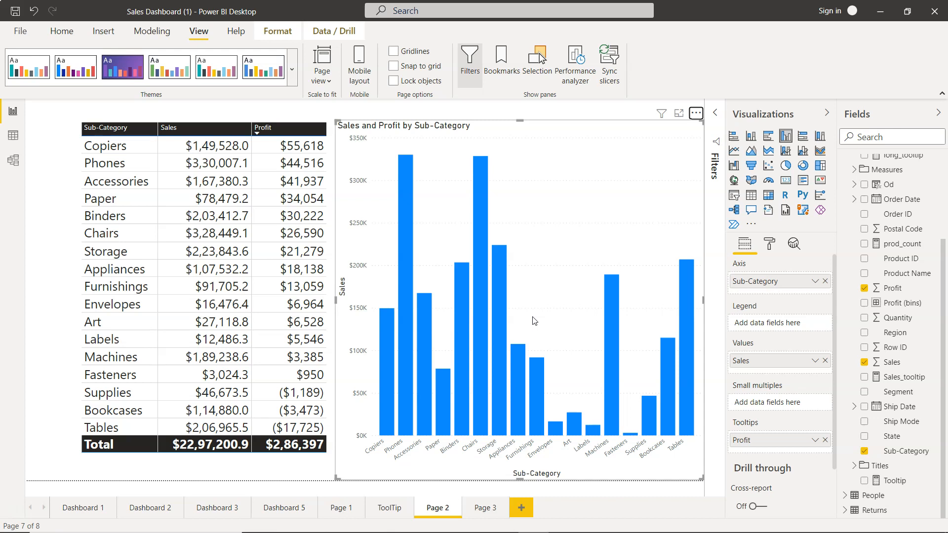
mouse_move(468, 440)
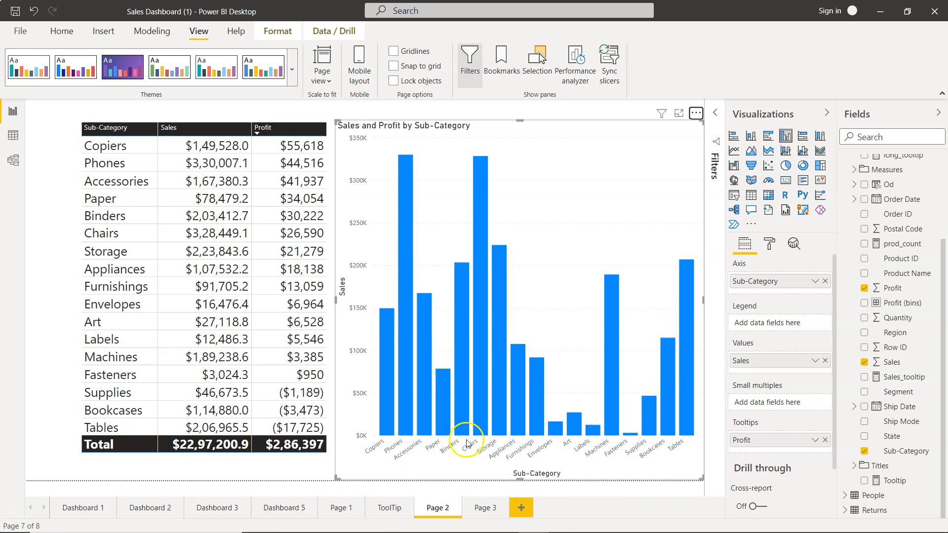
mouse_move(621, 457)
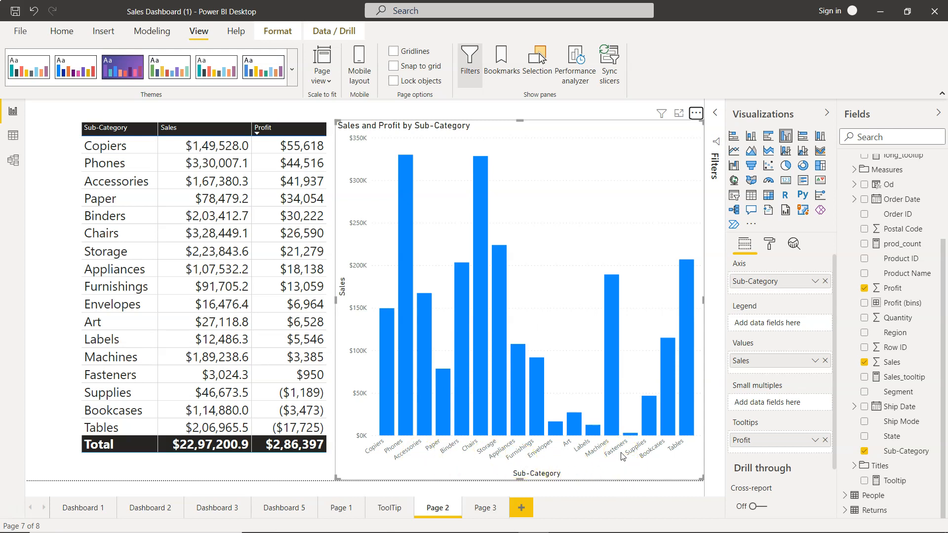
mouse_move(771, 446)
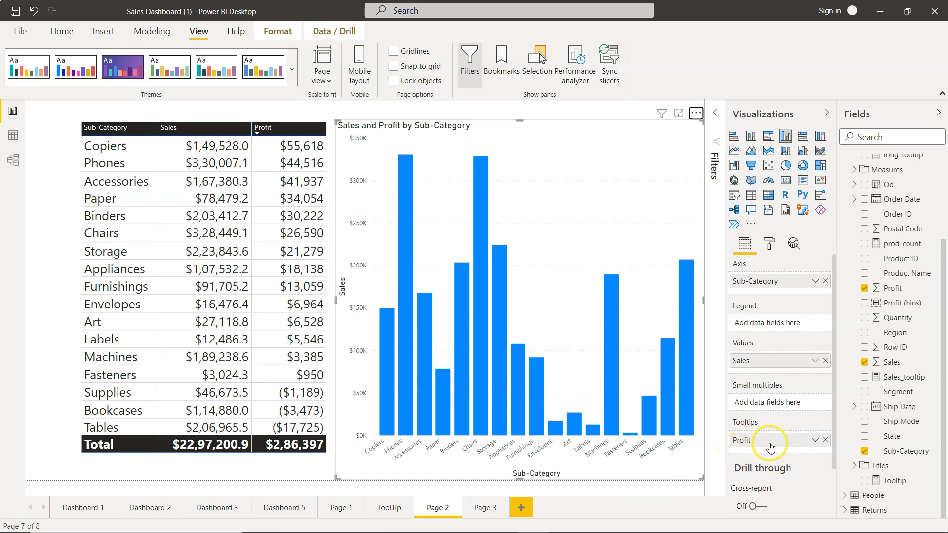
mouse_move(771, 441)
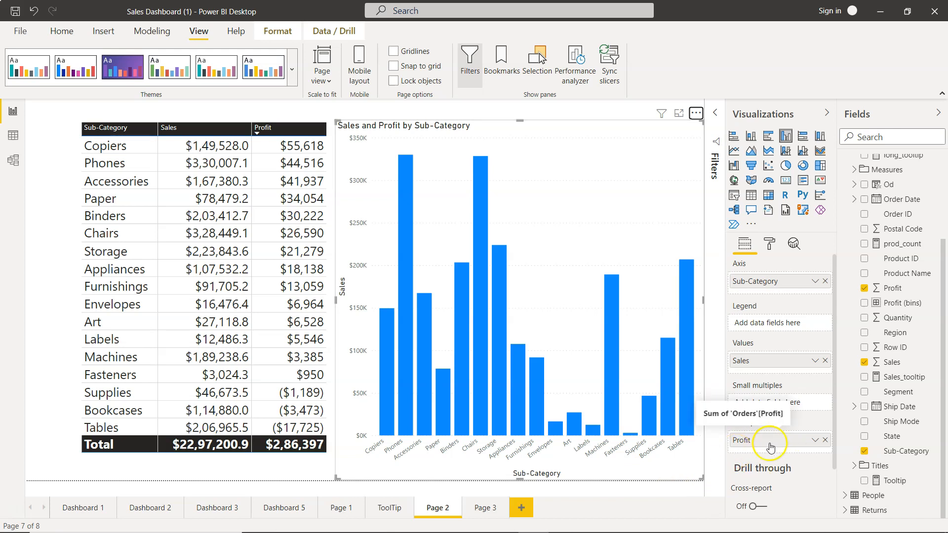